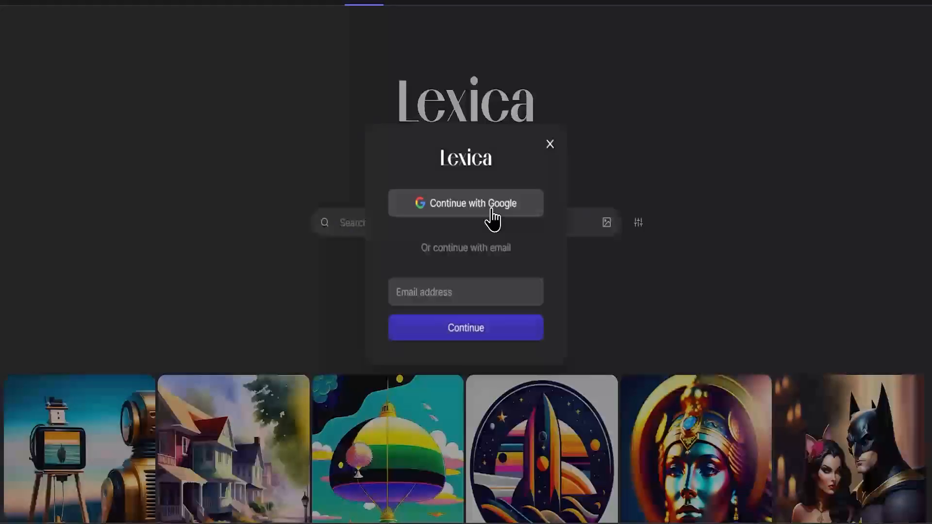
- Sign in to Lexica with a Google account
{"action": "left_click", "coordinate": [484, 207]}
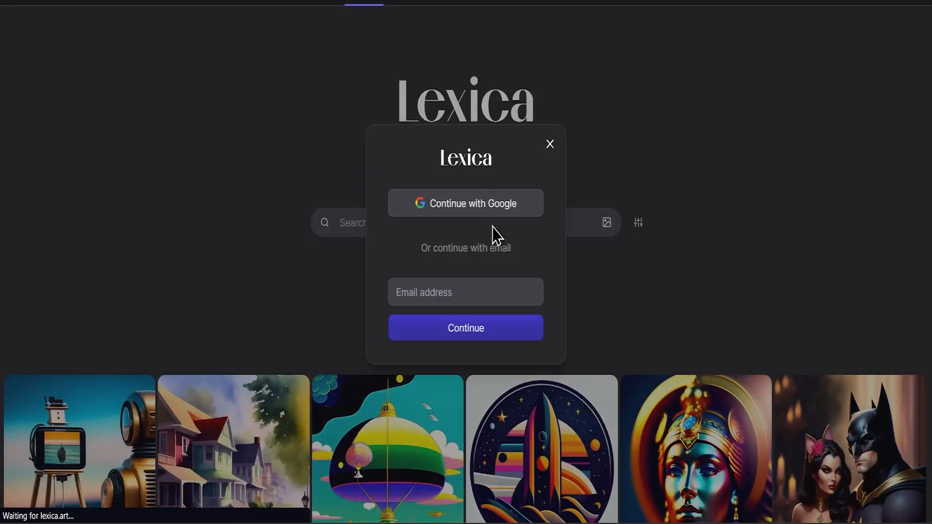
{"action": "left_click", "coordinate": [550, 145]}
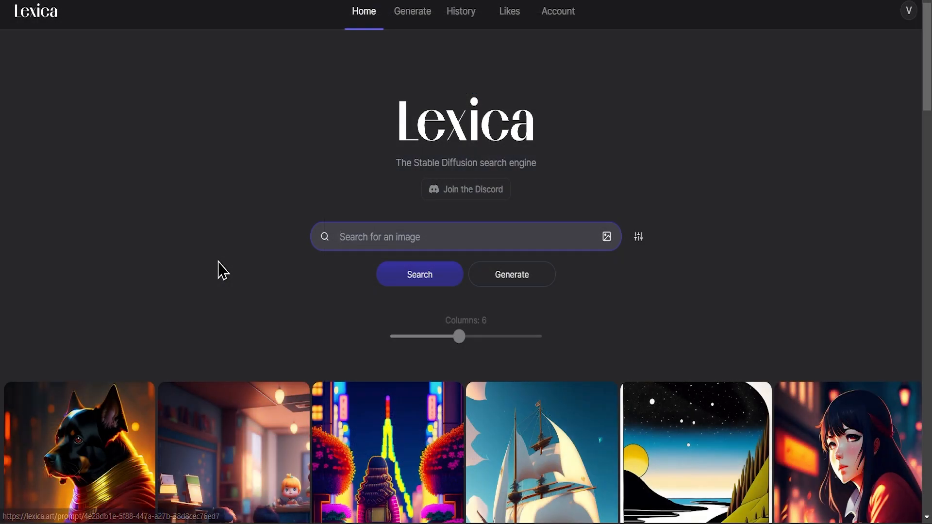
- Generate images from the prompt 'astronaut' and scroll through the results
{"action": "left_click", "coordinate": [412, 11]}
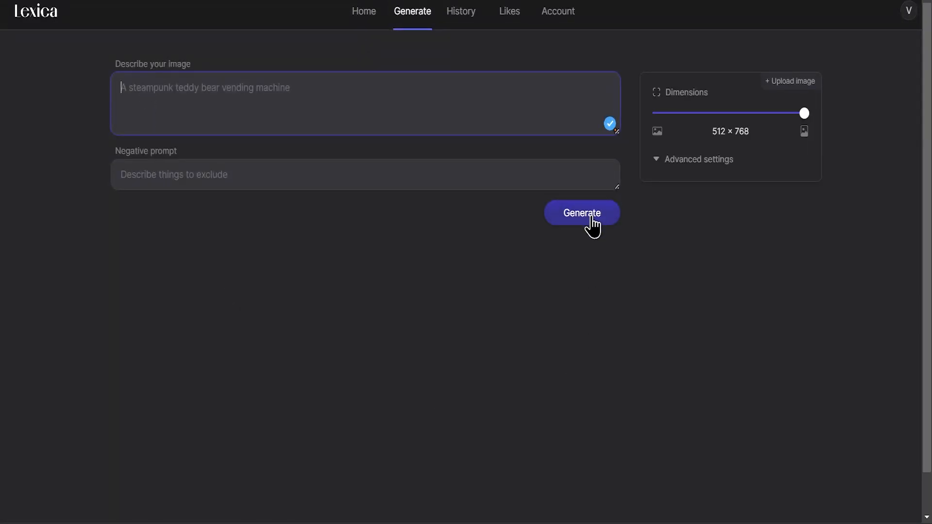
{"action": "left_click", "coordinate": [581, 213]}
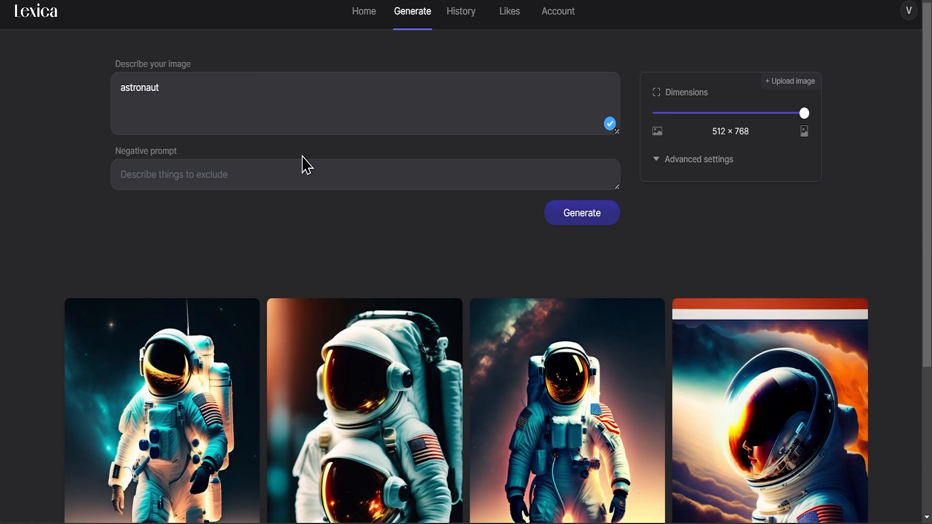
{"action": "scroll", "scroll_direction": "down", "scroll_amount": 3}
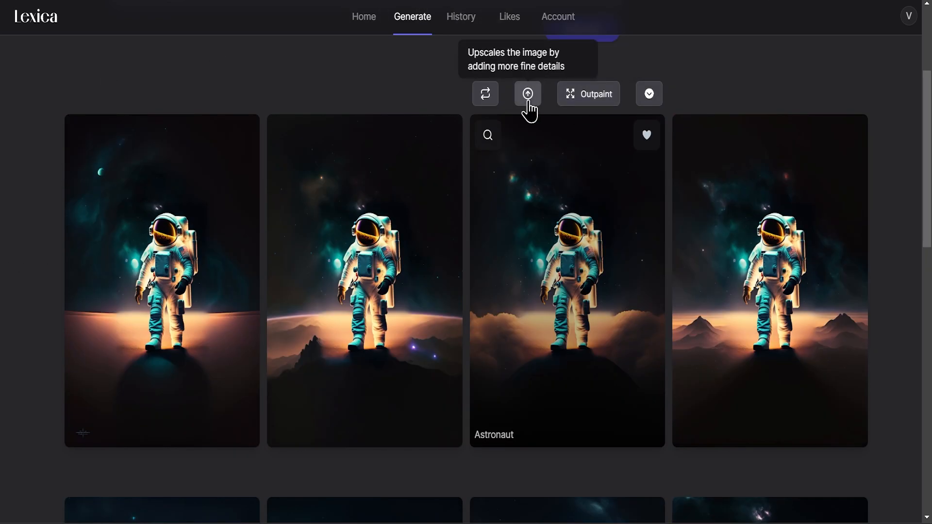
- Upscale an astronaut variation and request a wider outpainted astronaut image
{"action": "left_click", "coordinate": [527, 93]}
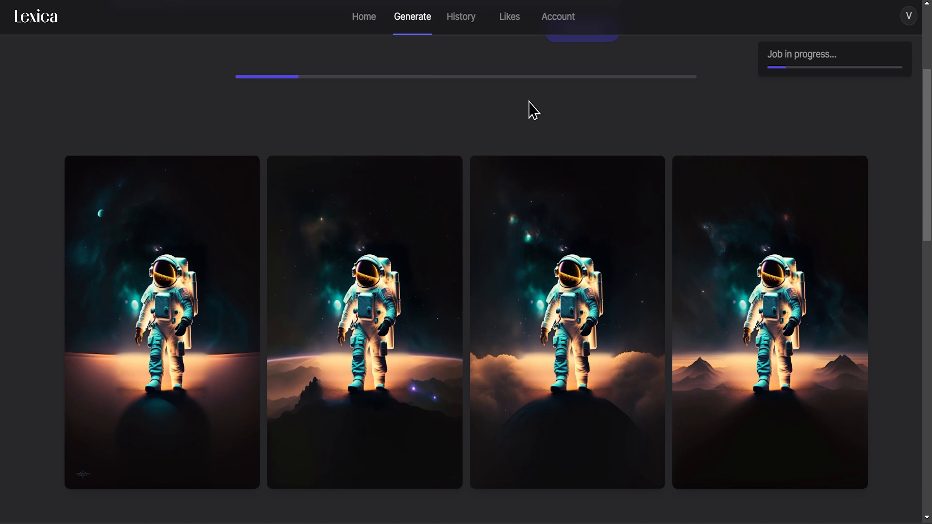
{"action": "mouse_move", "coordinate": [181, 80]}
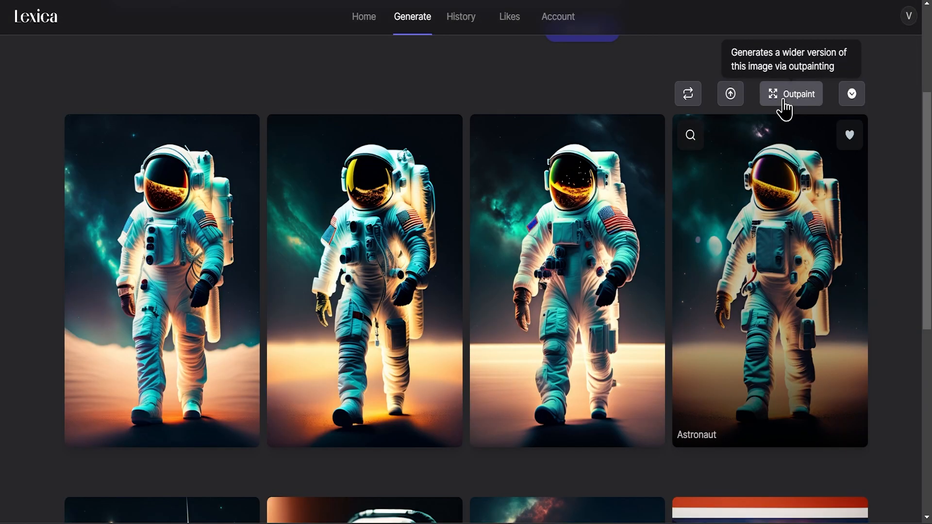
{"action": "left_click", "coordinate": [791, 93]}
{"action": "type", "text": "remove the"}
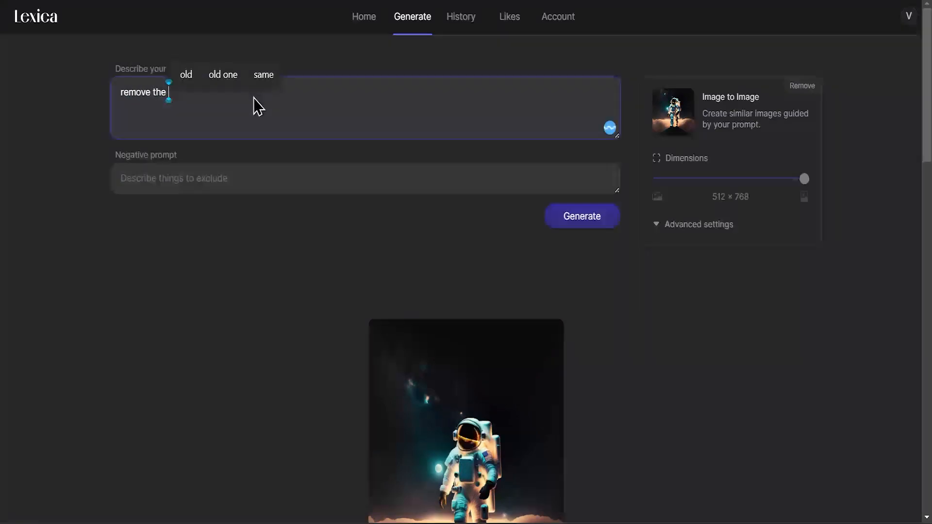
- Run an image-to-image edit with the prompt 'remove the clouds and add milky way'
{"action": "type", "text": "clouds and"}
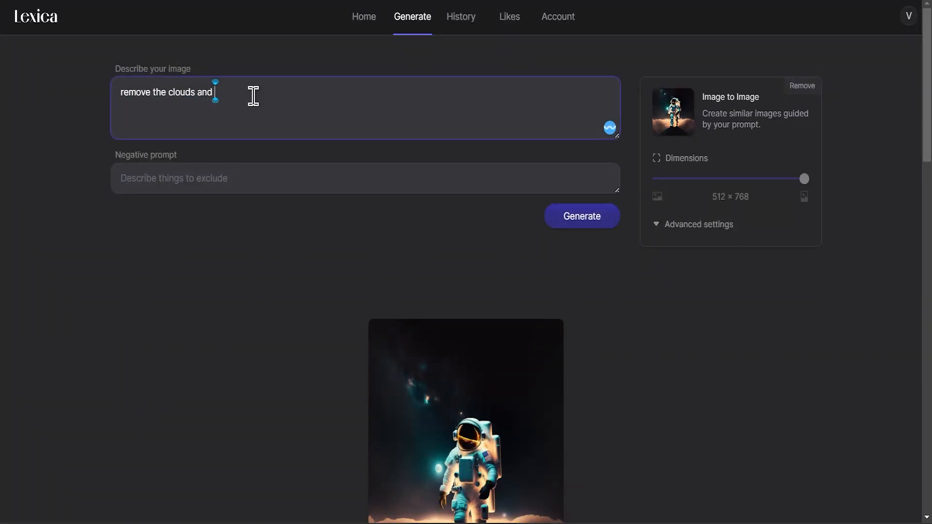
{"action": "type", "text": "add milky wa"}
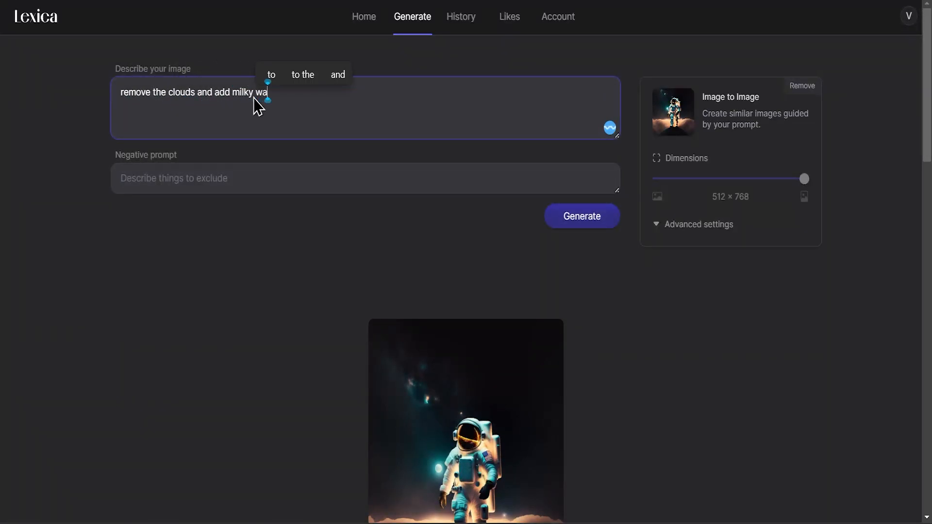
{"action": "left_click", "coordinate": [582, 216]}
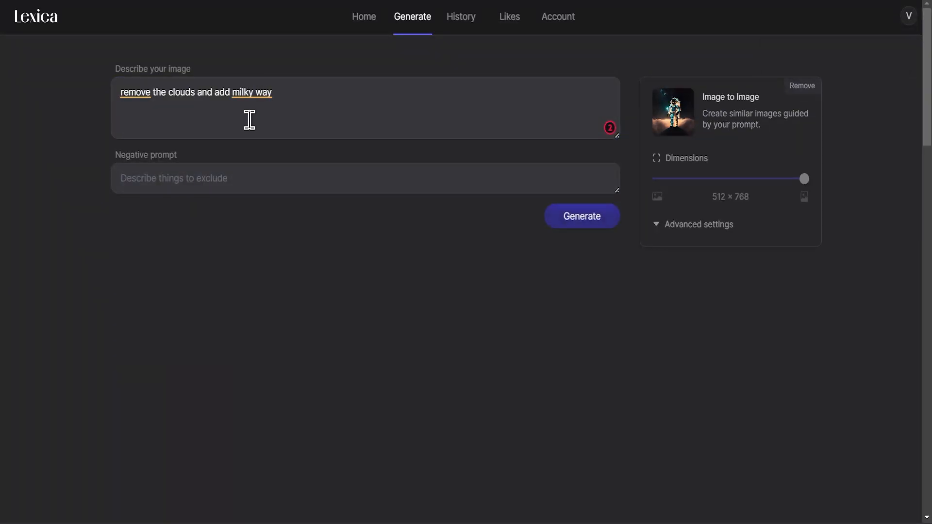
{"action": "left_click", "coordinate": [582, 216]}
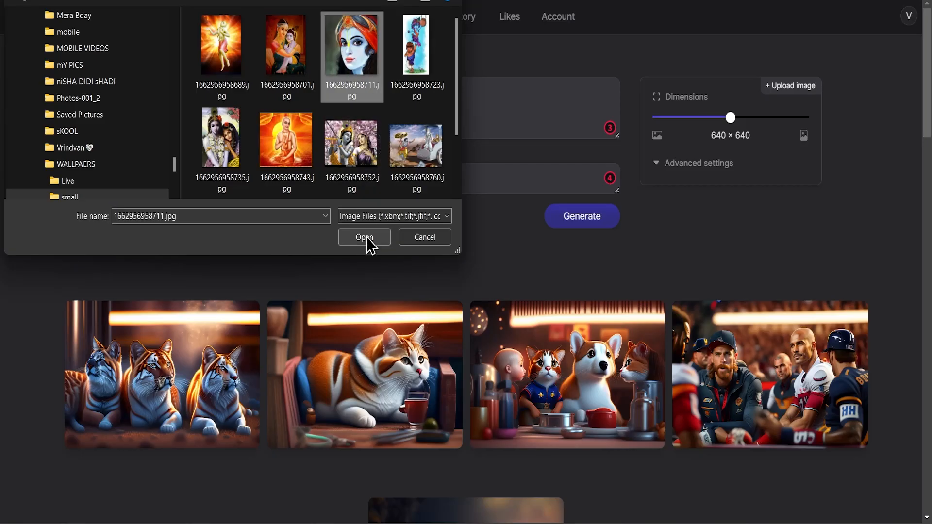
- Generate portraits from the uploaded image with a '4k' prompt, then show History in nine columns
{"action": "left_click", "coordinate": [364, 237]}
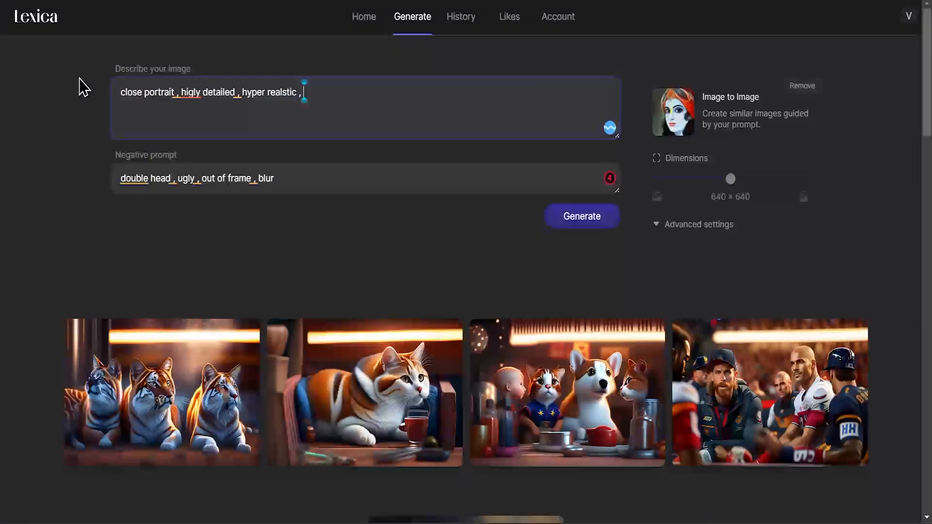
{"action": "type", "text": "4k , full body"}
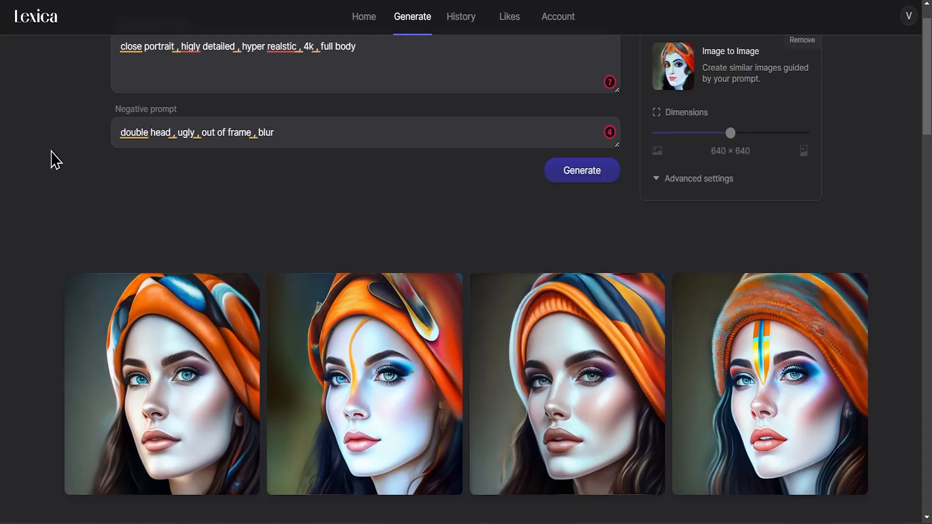
{"action": "mouse_move", "coordinate": [50, 249]}
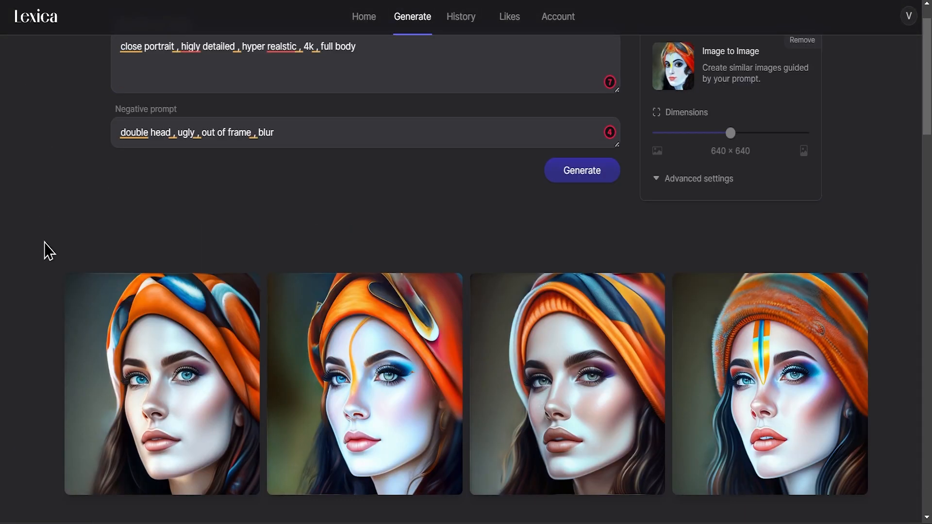
{"action": "left_click", "coordinate": [461, 17]}
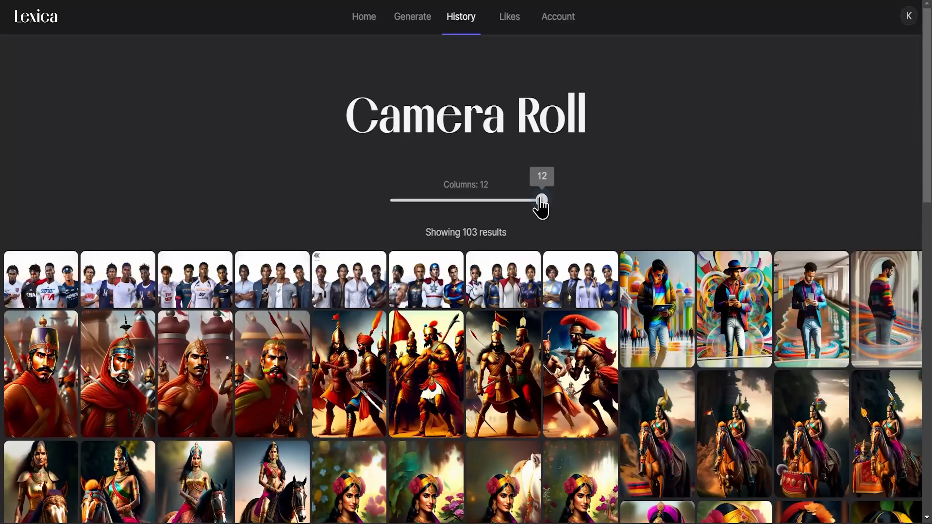
{"action": "left_click_drag", "start_coordinate": [541, 200], "coordinate": [391, 201]}
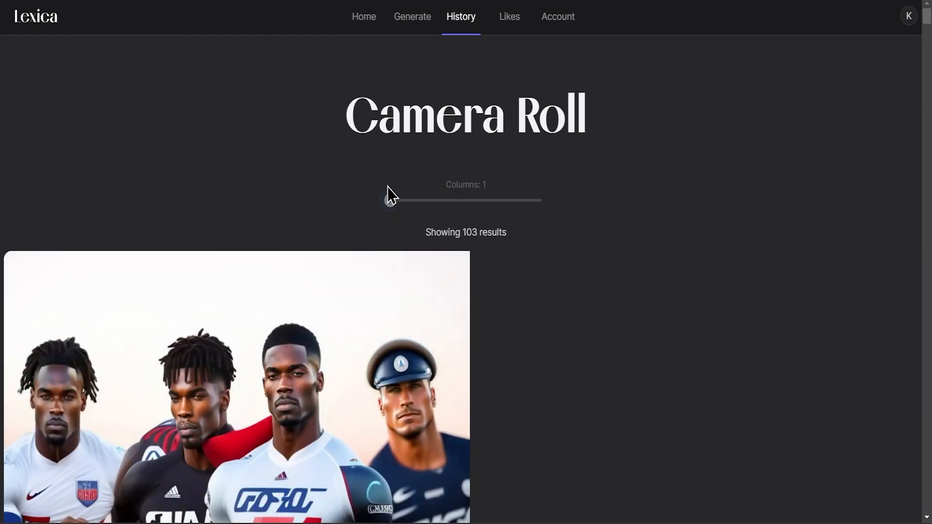
{"action": "left_click_drag", "start_coordinate": [397, 200], "coordinate": [500, 200]}
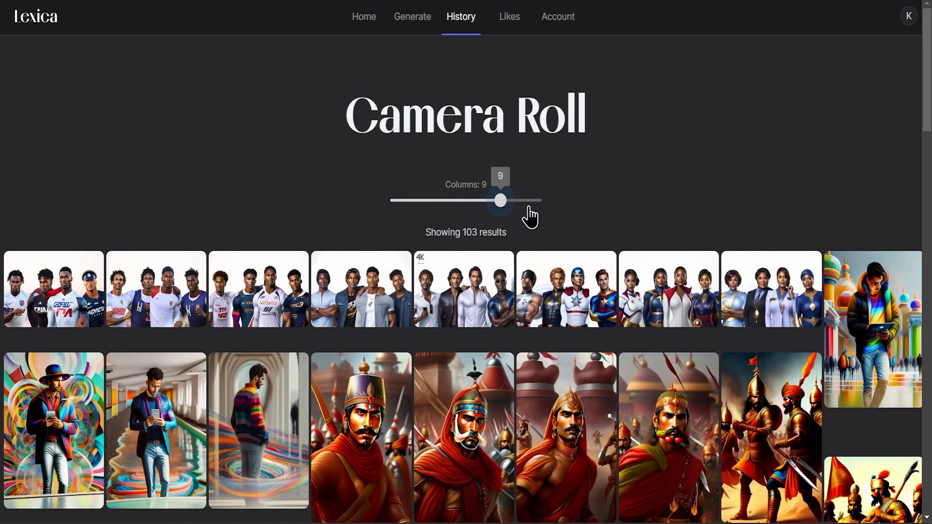
- Return to Home and change the gallery Columns slider from 12 to 6
{"action": "left_click", "coordinate": [364, 17]}
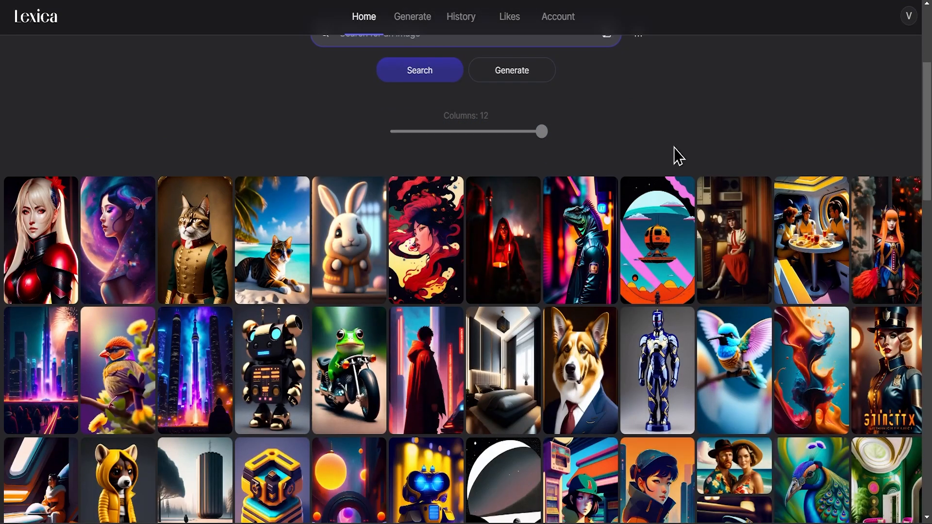
{"action": "scroll", "scroll_direction": "down", "scroll_amount": 3}
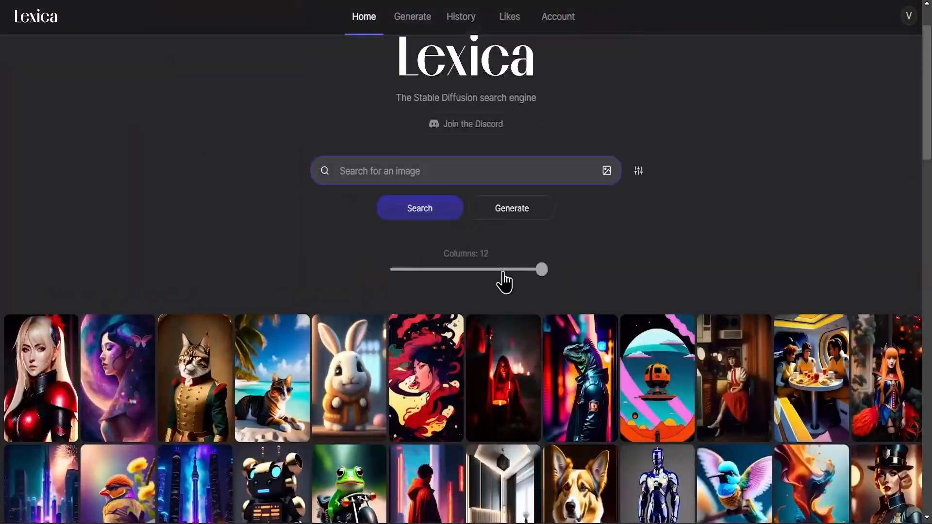
{"action": "left_click_drag", "start_coordinate": [539, 269], "coordinate": [458, 223]}
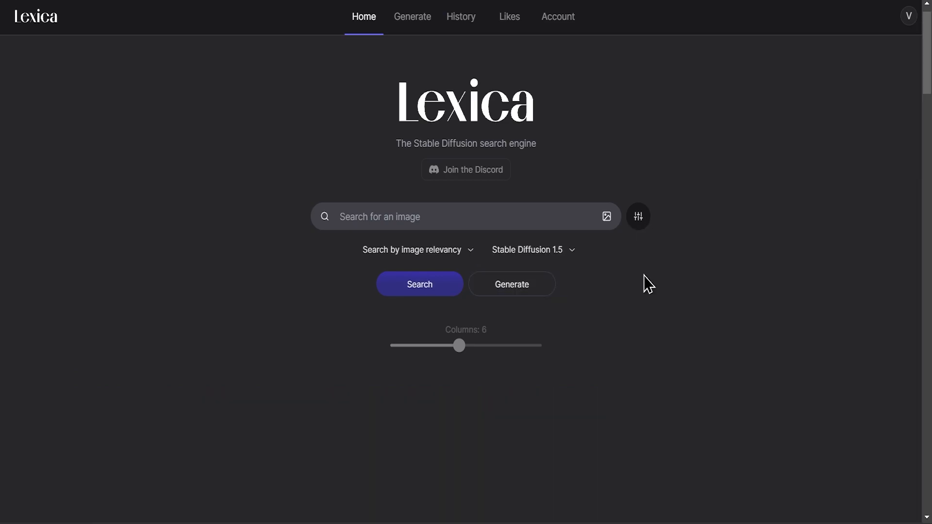
{"action": "scroll", "scroll_direction": "down", "scroll_amount": 3}
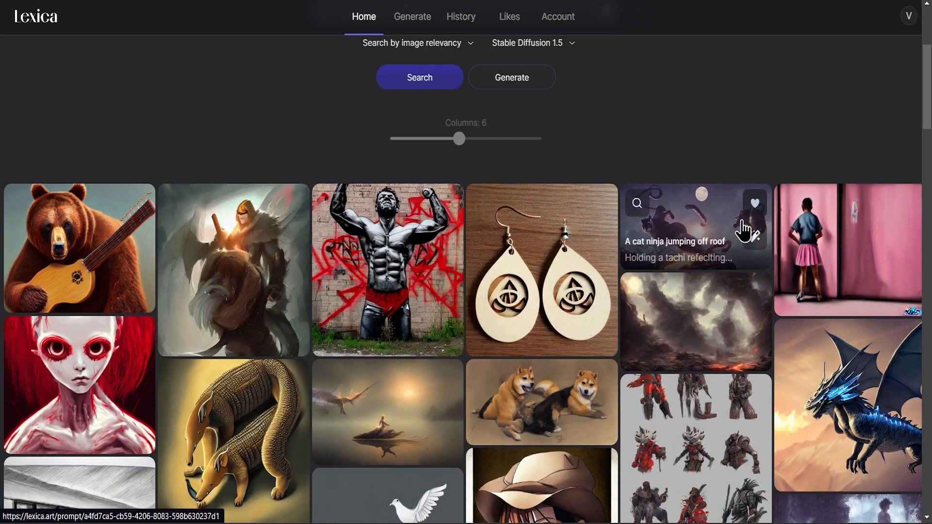